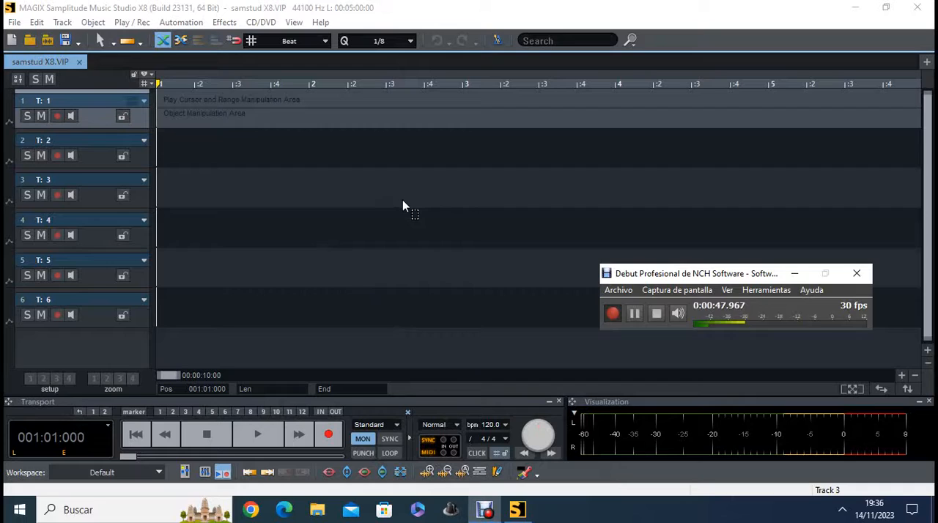
{"action": "mouse_move", "coordinate": [413, 213]}
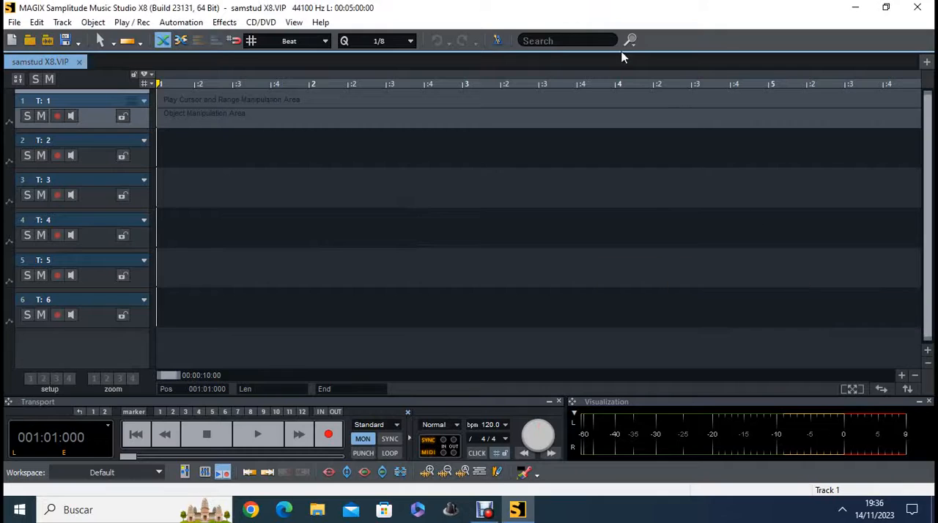
{"action": "mouse_move", "coordinate": [571, 22]}
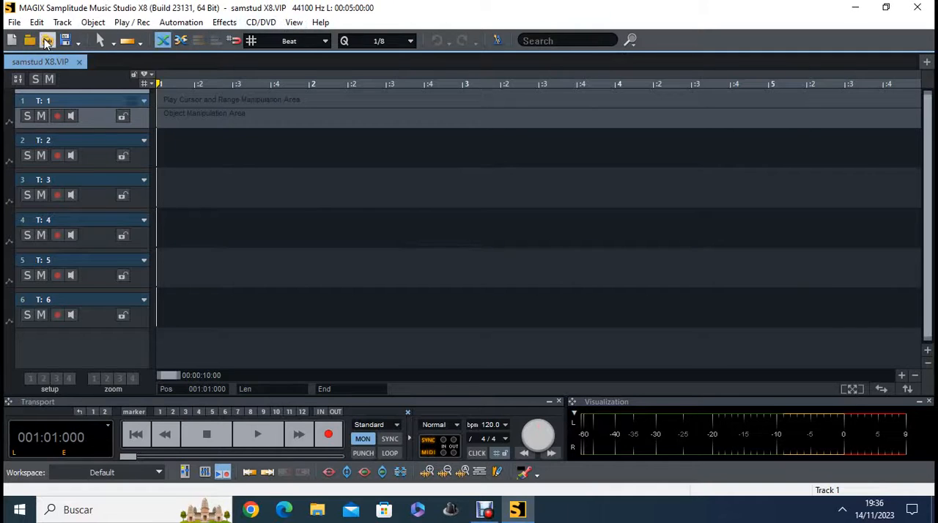
Apply the system audio settings, then arm track 1 for guitar recording.
{"action": "left_click", "coordinate": [13, 22]}
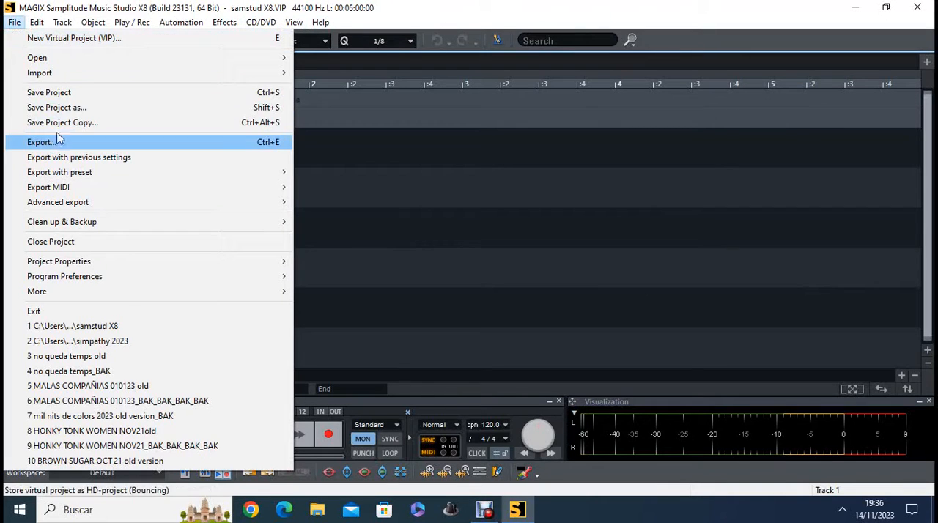
{"action": "mouse_move", "coordinate": [65, 276]}
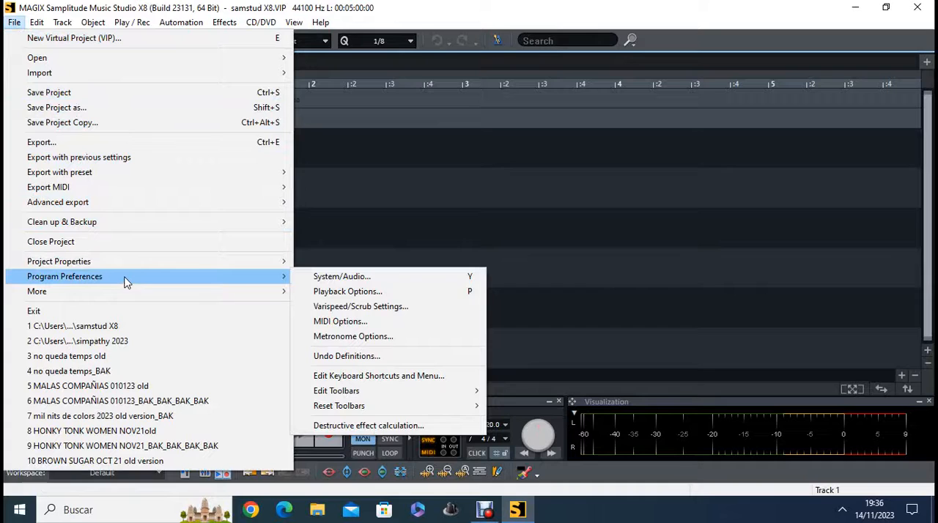
{"action": "left_click", "coordinate": [342, 276]}
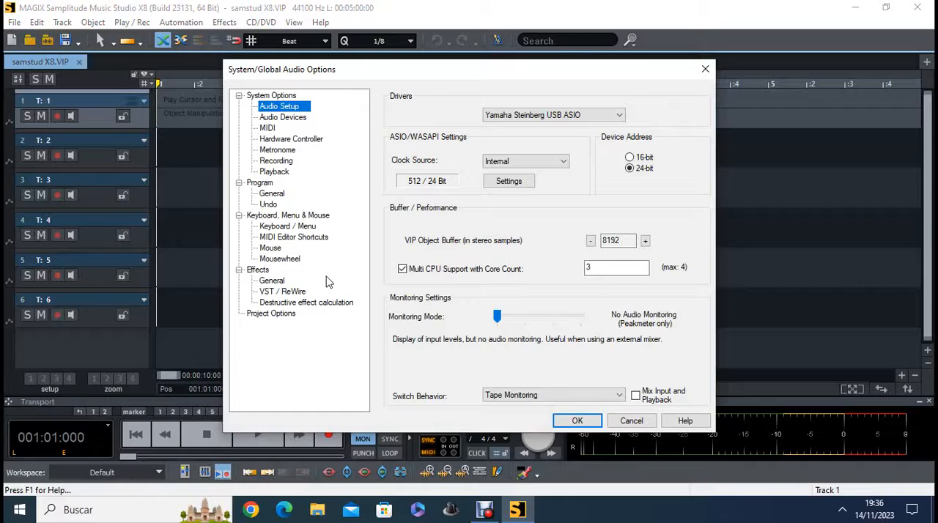
{"action": "mouse_move", "coordinate": [432, 359]}
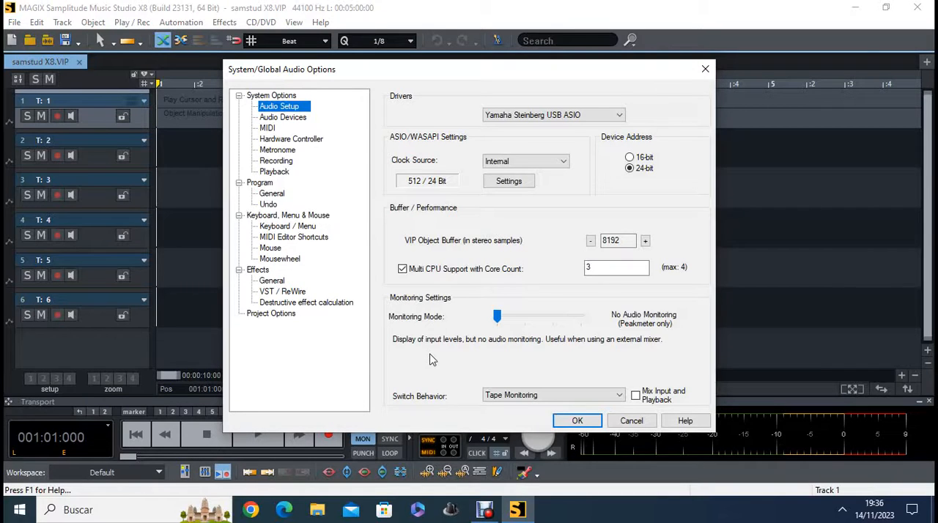
{"action": "mouse_move", "coordinate": [544, 352]}
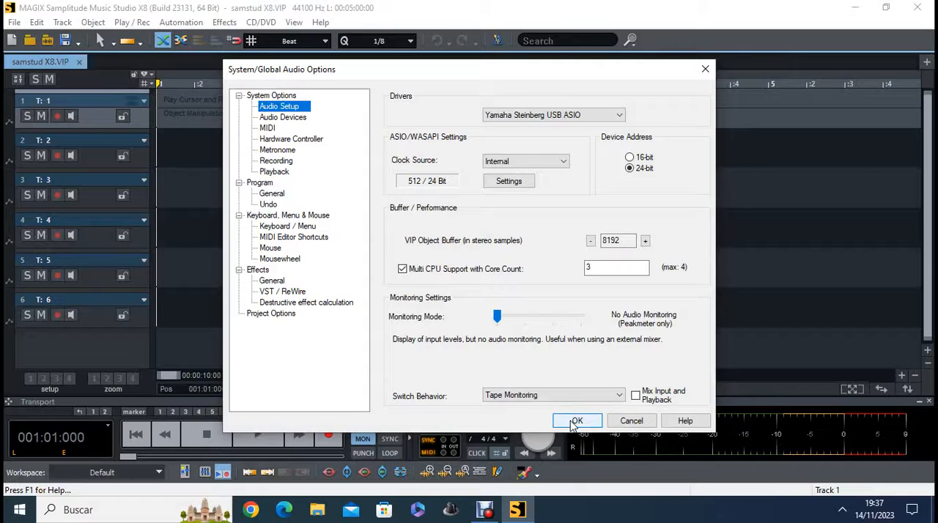
{"action": "left_click", "coordinate": [576, 420]}
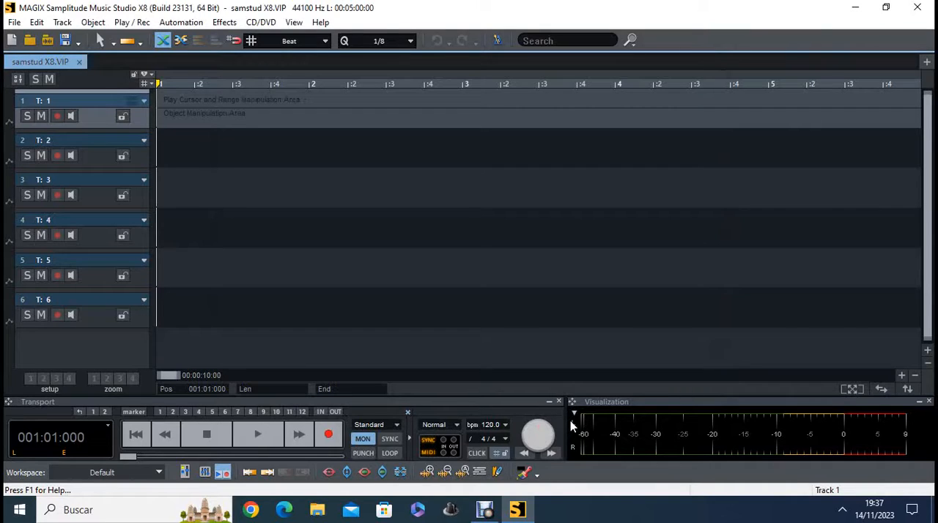
{"action": "mouse_move", "coordinate": [542, 421]}
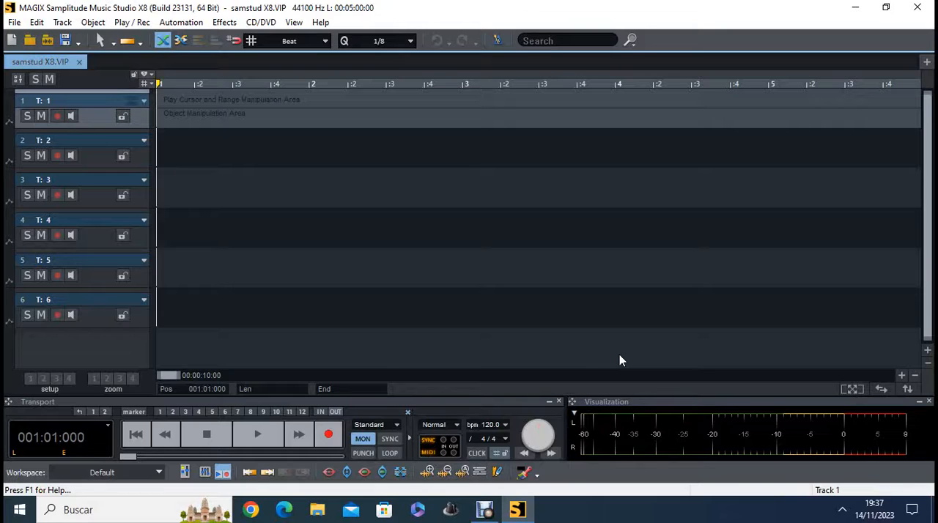
{"action": "mouse_move", "coordinate": [347, 452]}
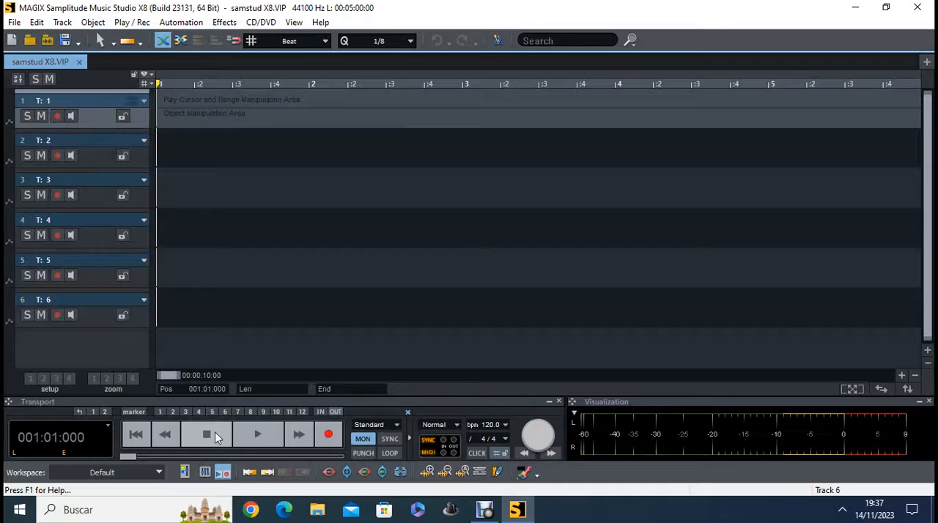
{"action": "left_click", "coordinate": [517, 509]}
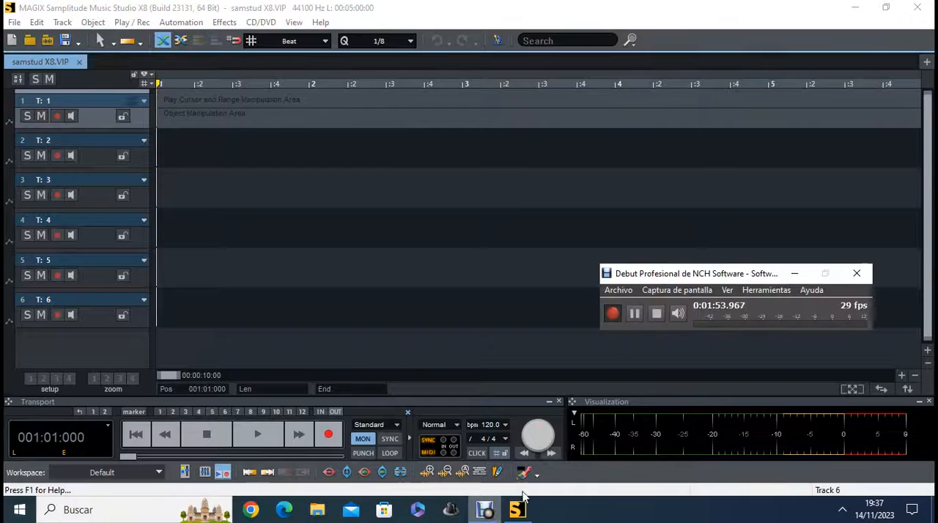
{"action": "left_click", "coordinate": [328, 435]}
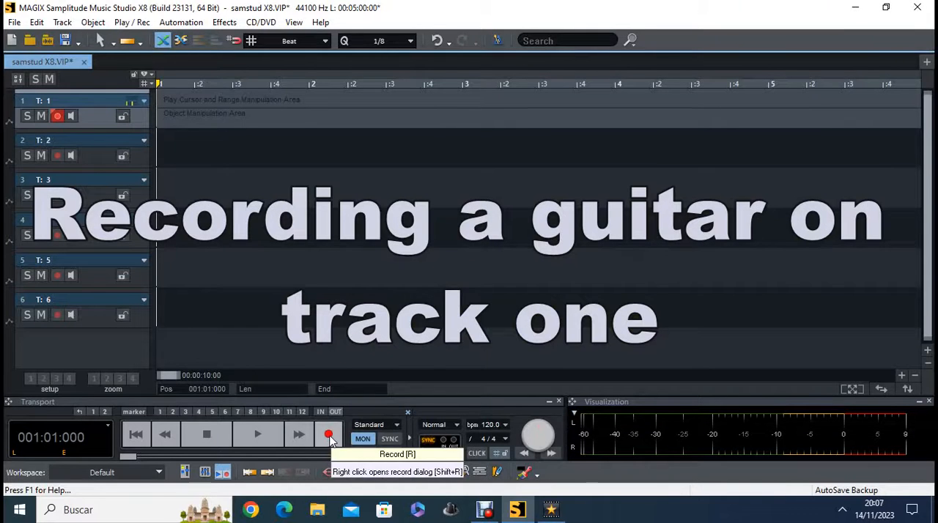
Record the guitar part onto armed track 1 as the clip Take01.
{"action": "left_click", "coordinate": [328, 434]}
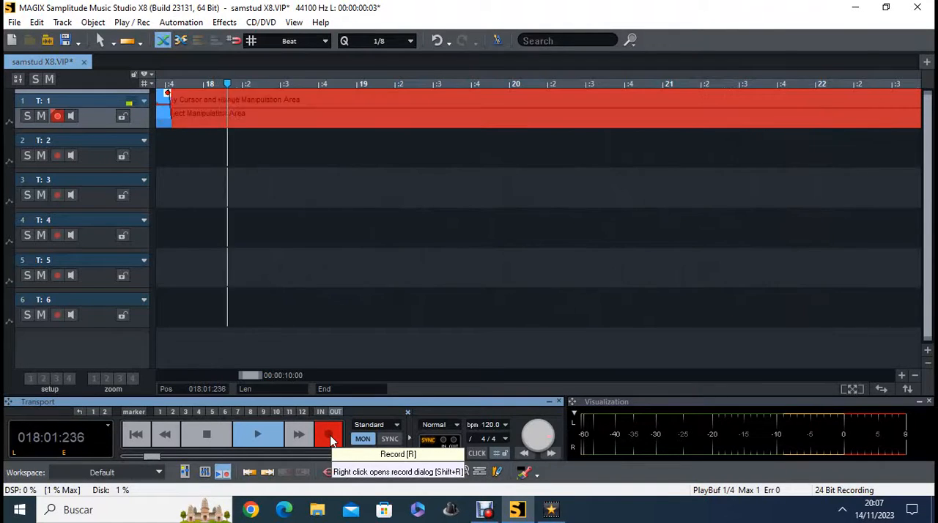
{"action": "left_click", "coordinate": [328, 434]}
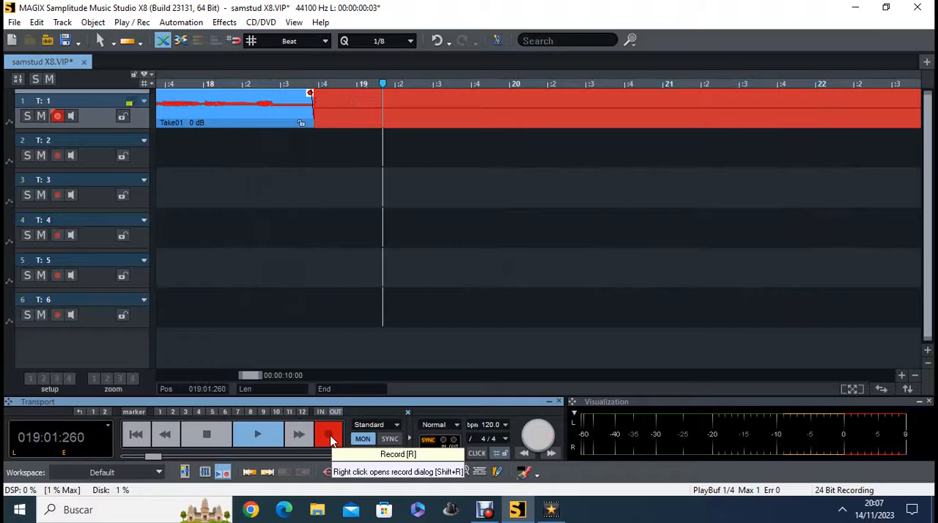